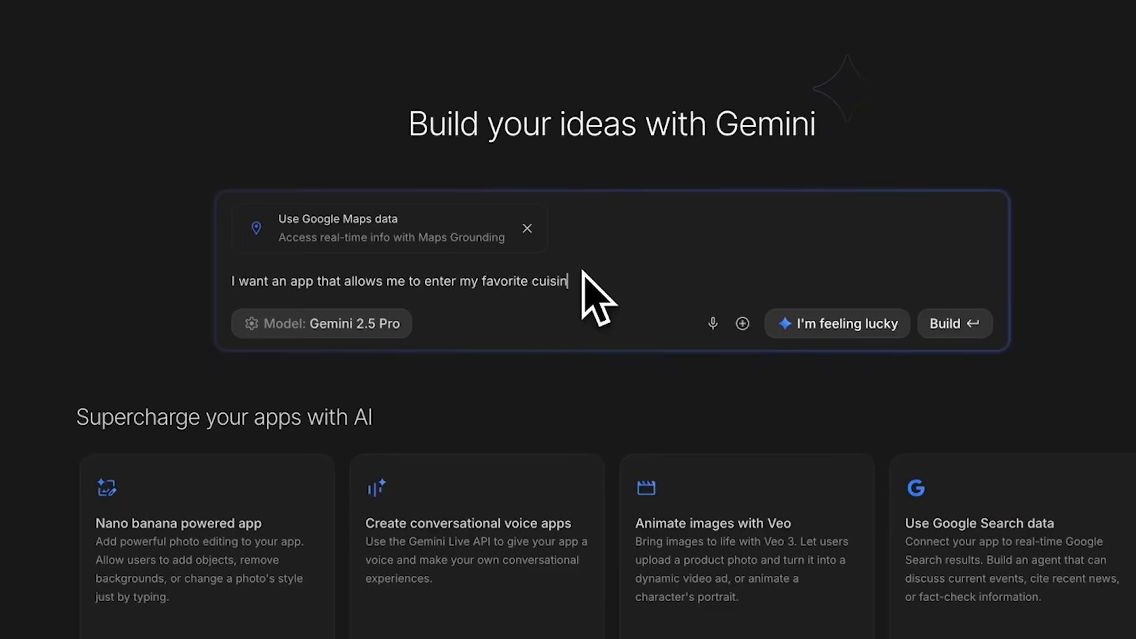
- Generate the Veo Video Generator app from the prompt and view index.html
left_click(955, 323)
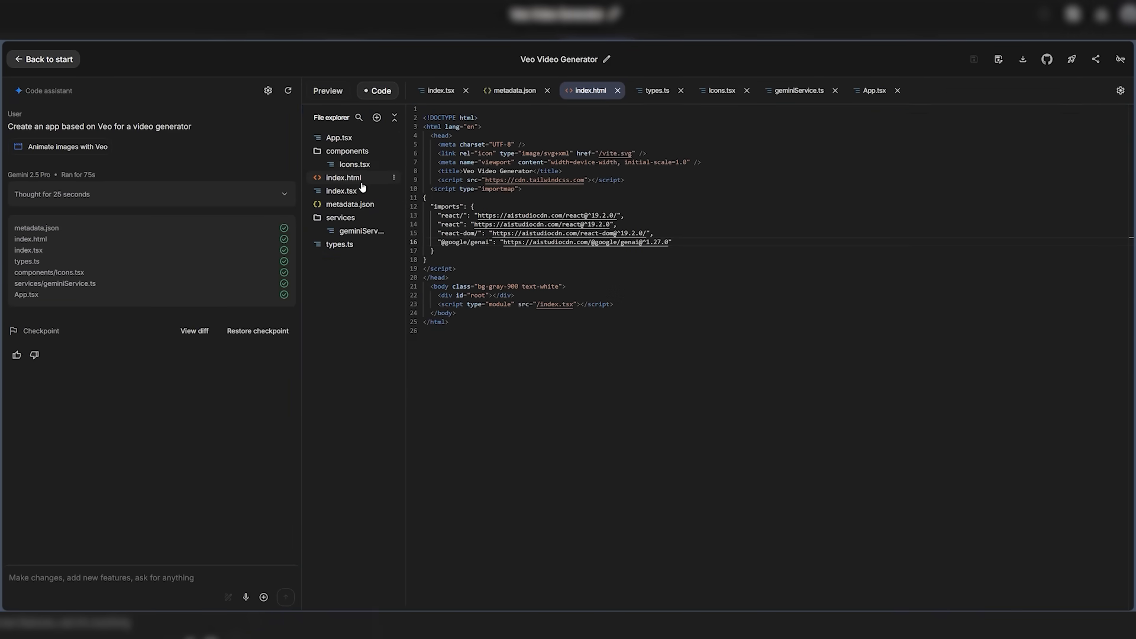
- Return to the start page showing the remix gallery of example apps
left_click(43, 59)
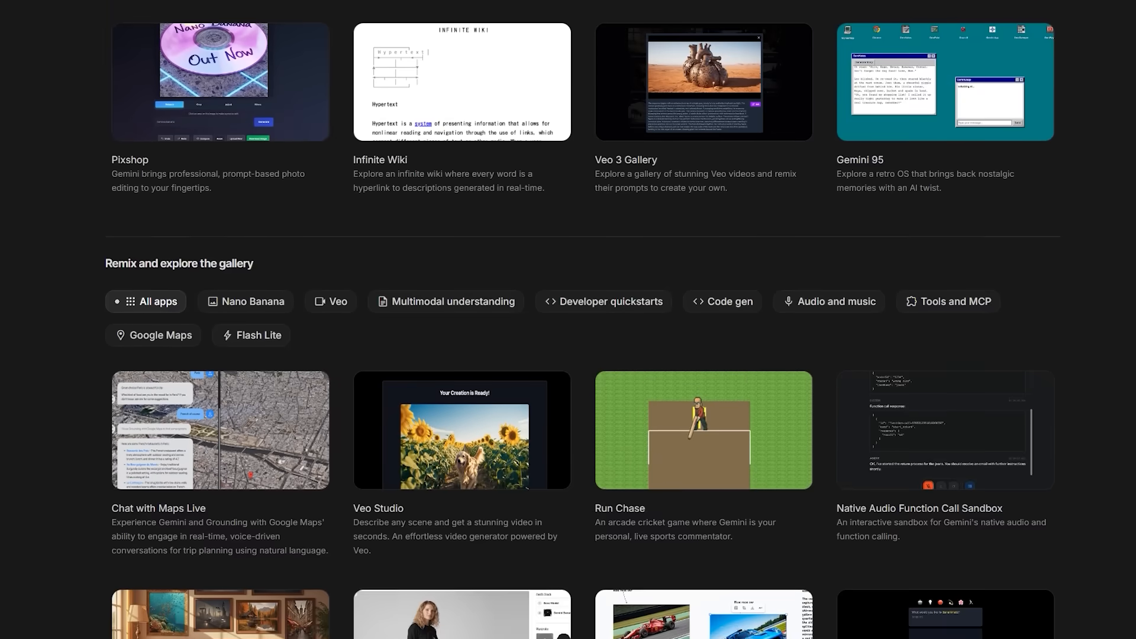
- Run the TV example in VibeCheck, then return to start for the logo app prompt
scroll("down", 3)
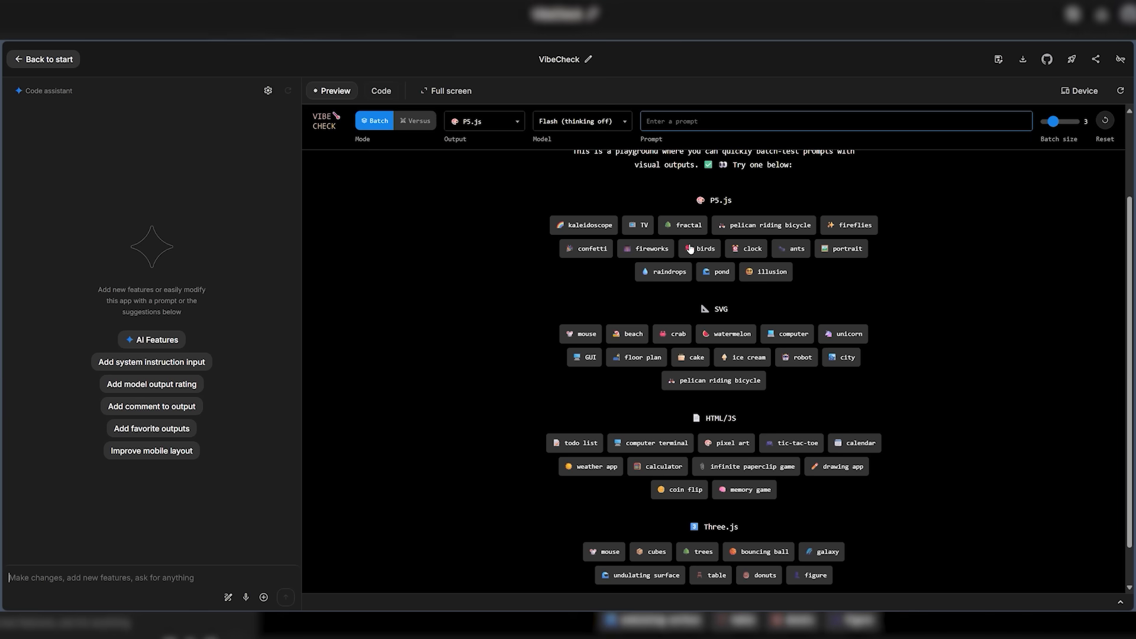
left_click(641, 225)
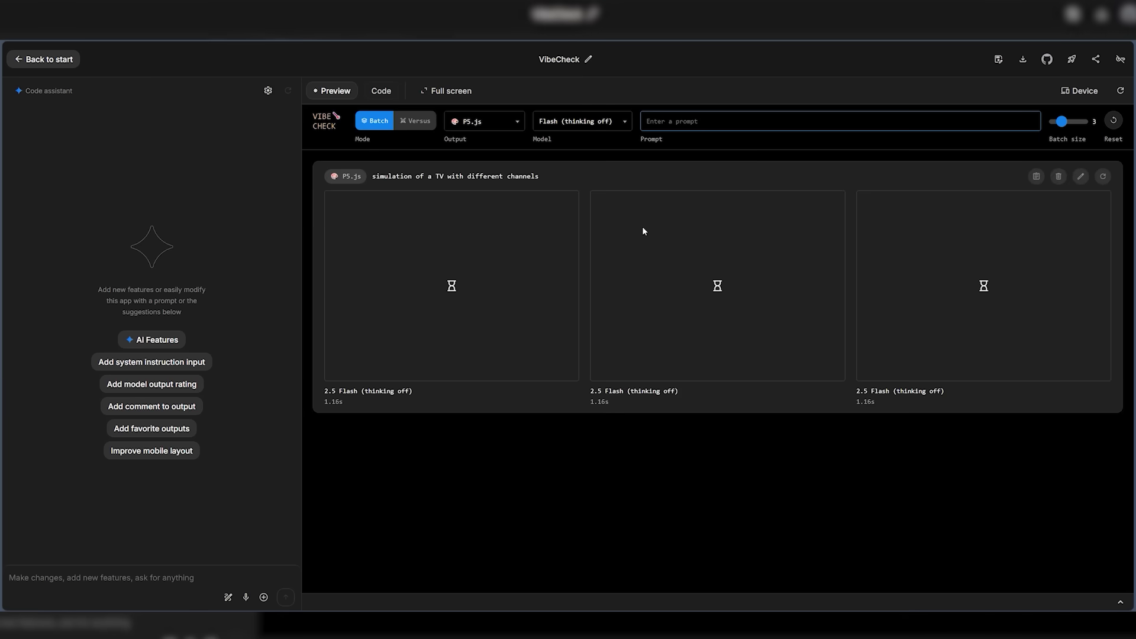
left_click(42, 59)
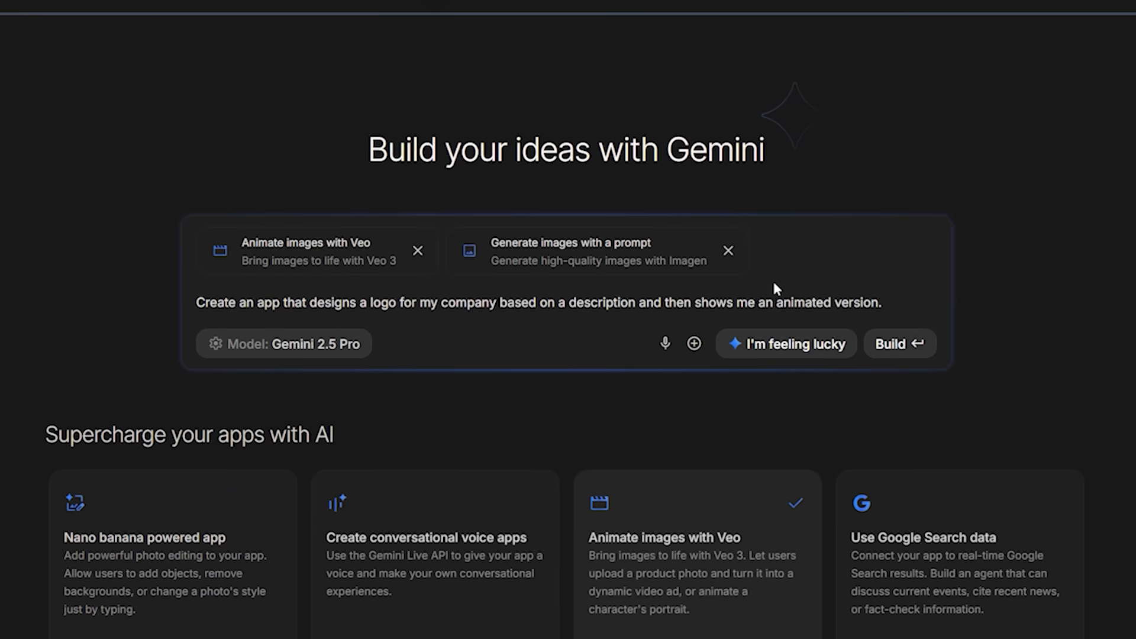
- Build the social media content generator and view metadata.json while Gemini thinks
left_click(898, 343)
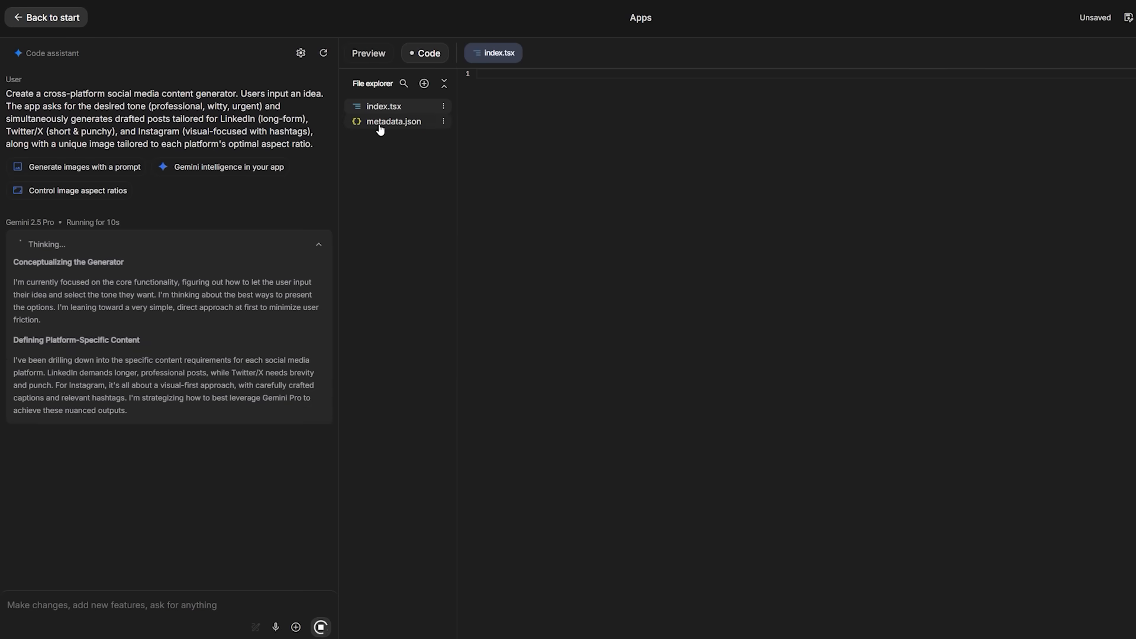
left_click(393, 121)
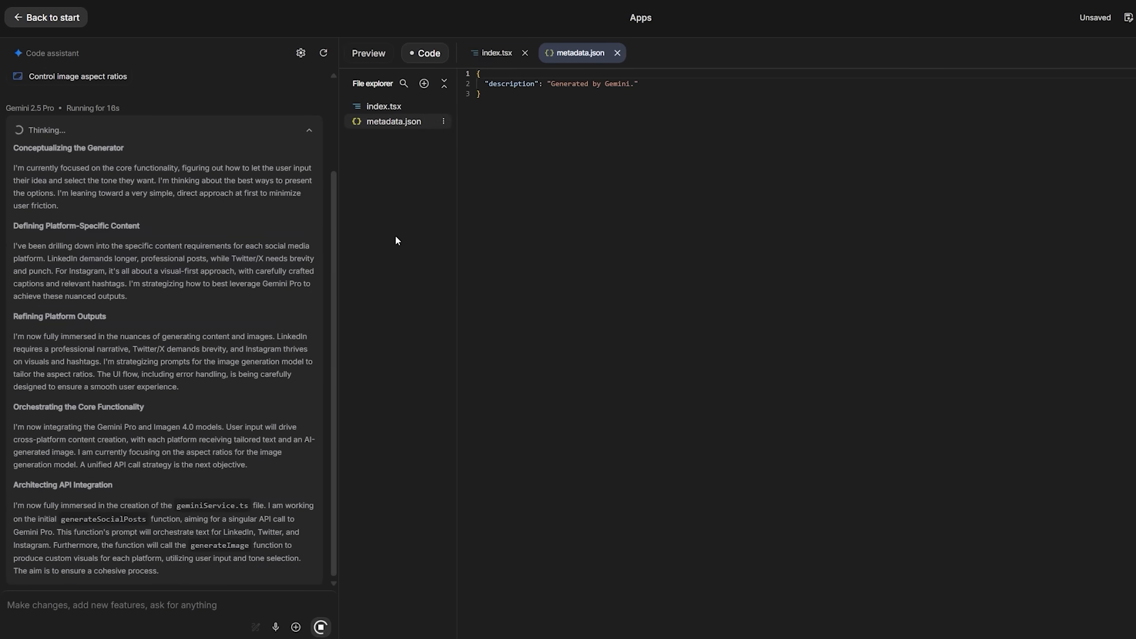
scroll("down", 3)
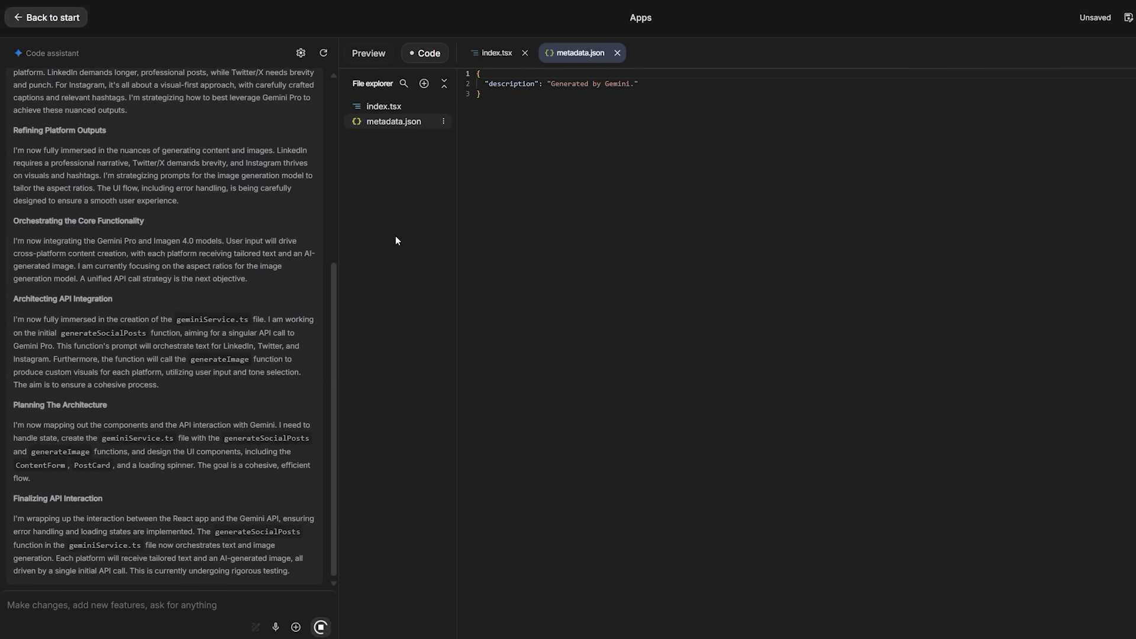